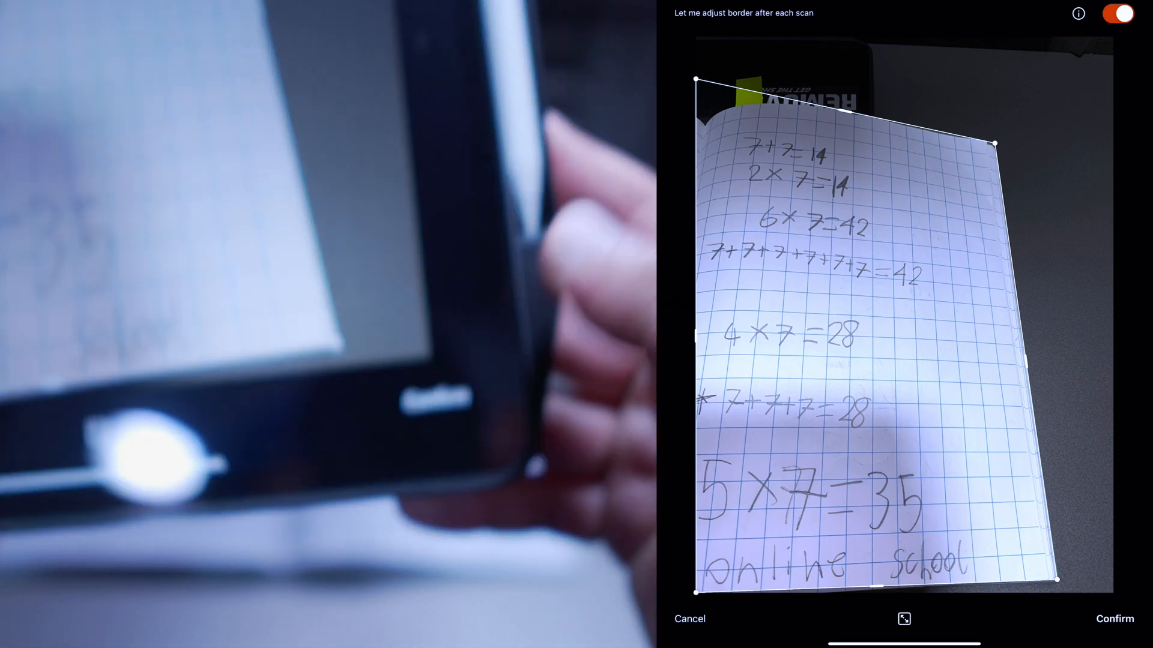
Confirm the adjusted crop borders of the scanned times-table page.
left_click(1112, 619)
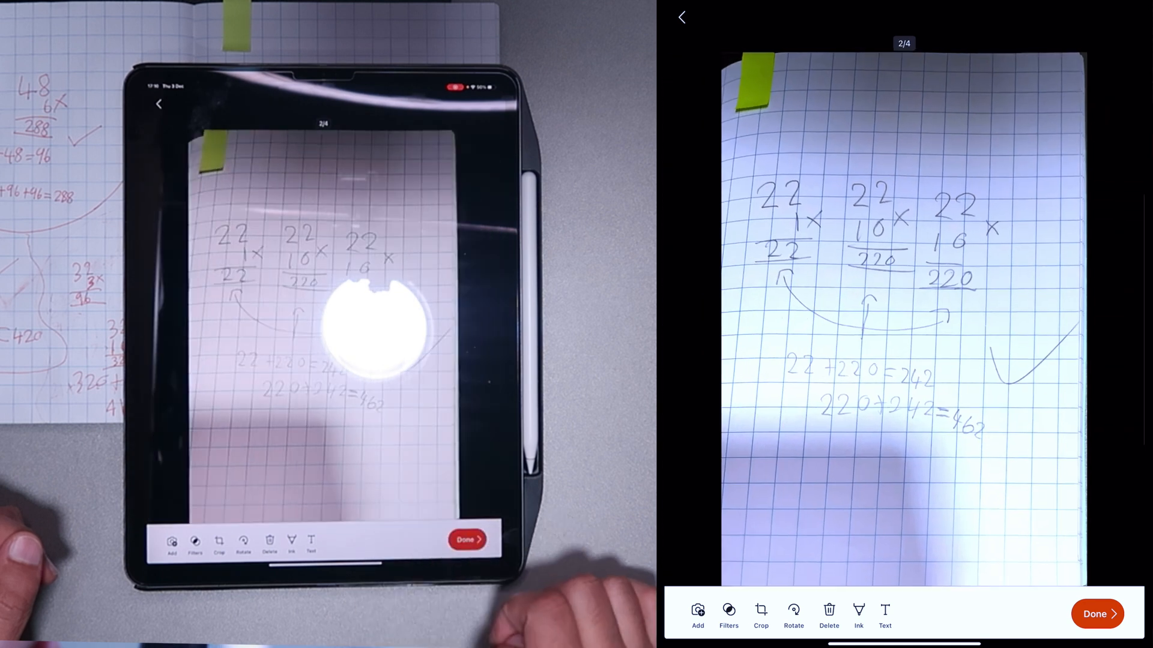
Swipe to page 2/4, the 22 multiplication page, in the scan review screen.
left_click(729, 612)
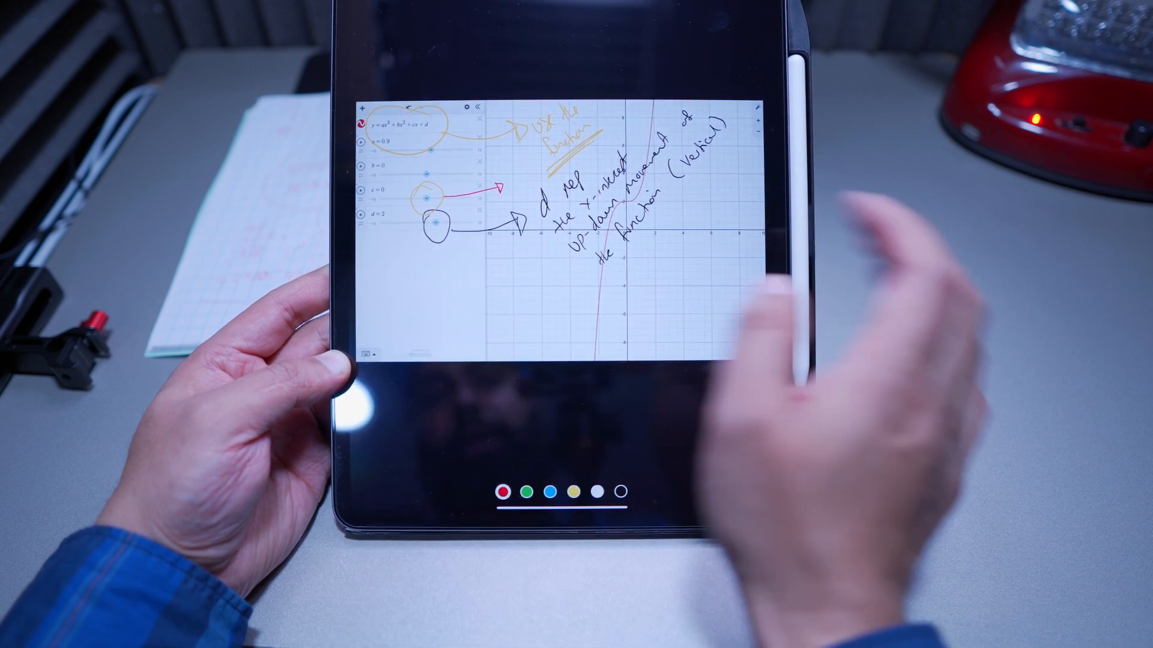
Write a red underlined "Review NOTE" in ink on the graph page.
left_click_drag(437, 279, 485, 301)
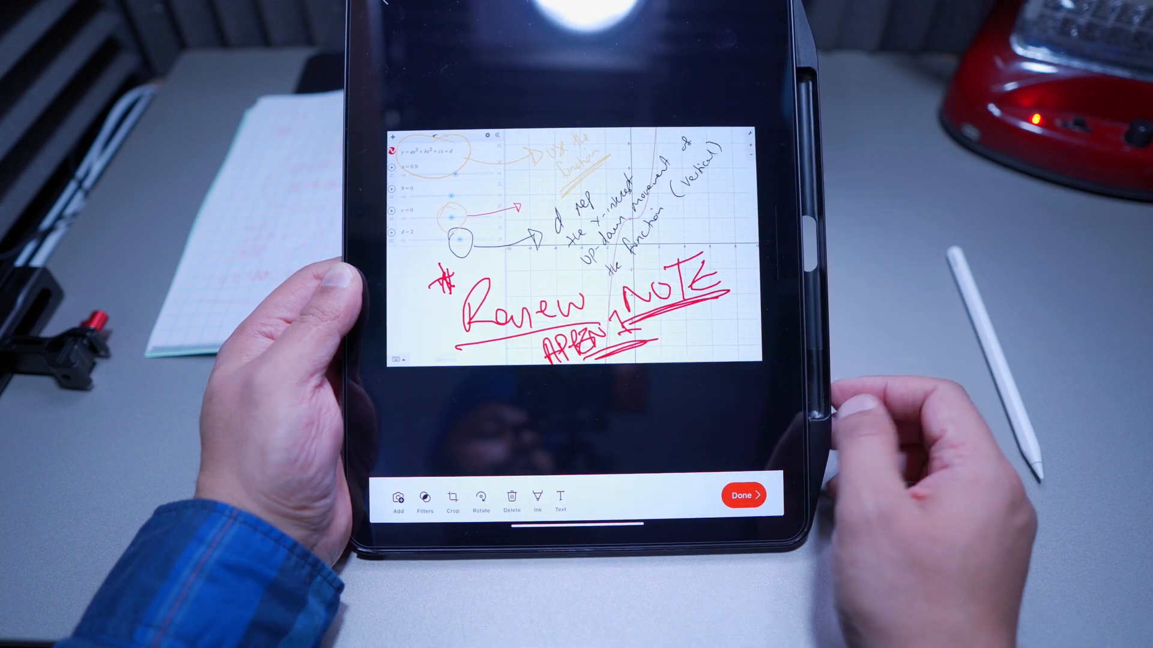
Export the four scanned images via More Apps to Save to Files.
left_click(746, 494)
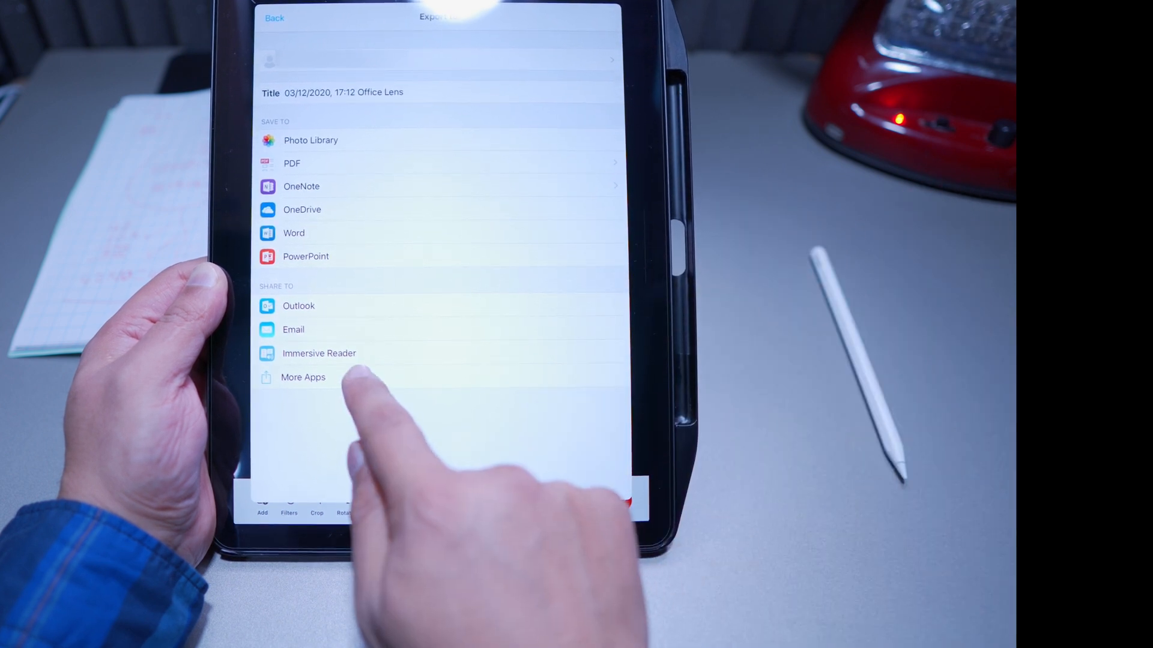
left_click(302, 378)
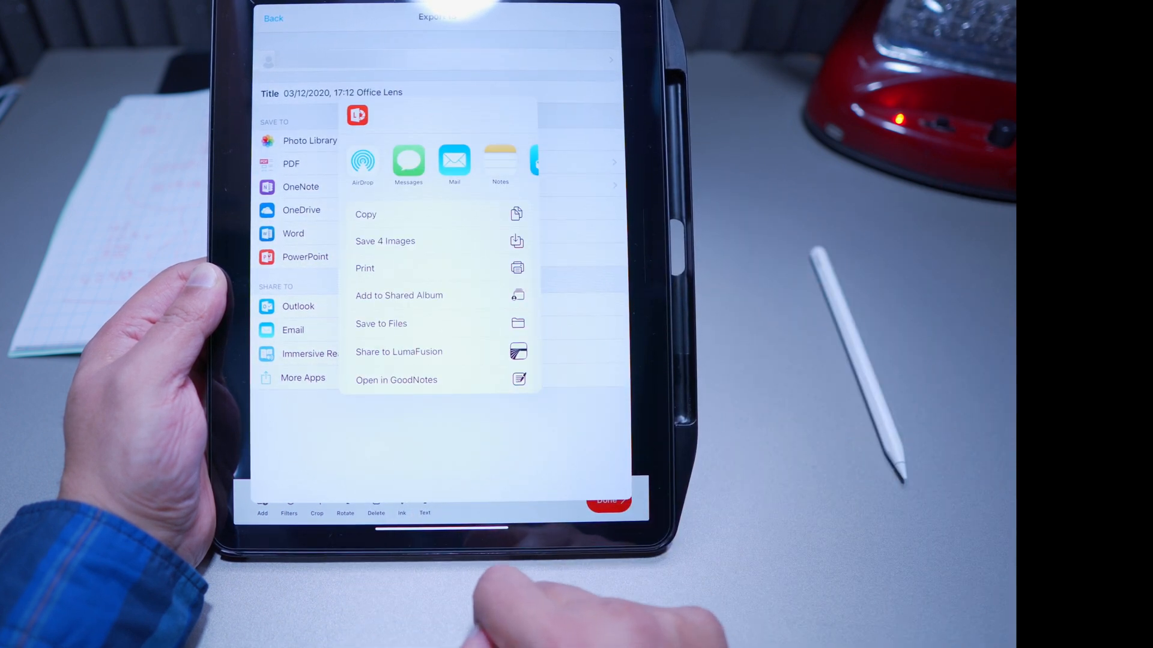
left_click(381, 324)
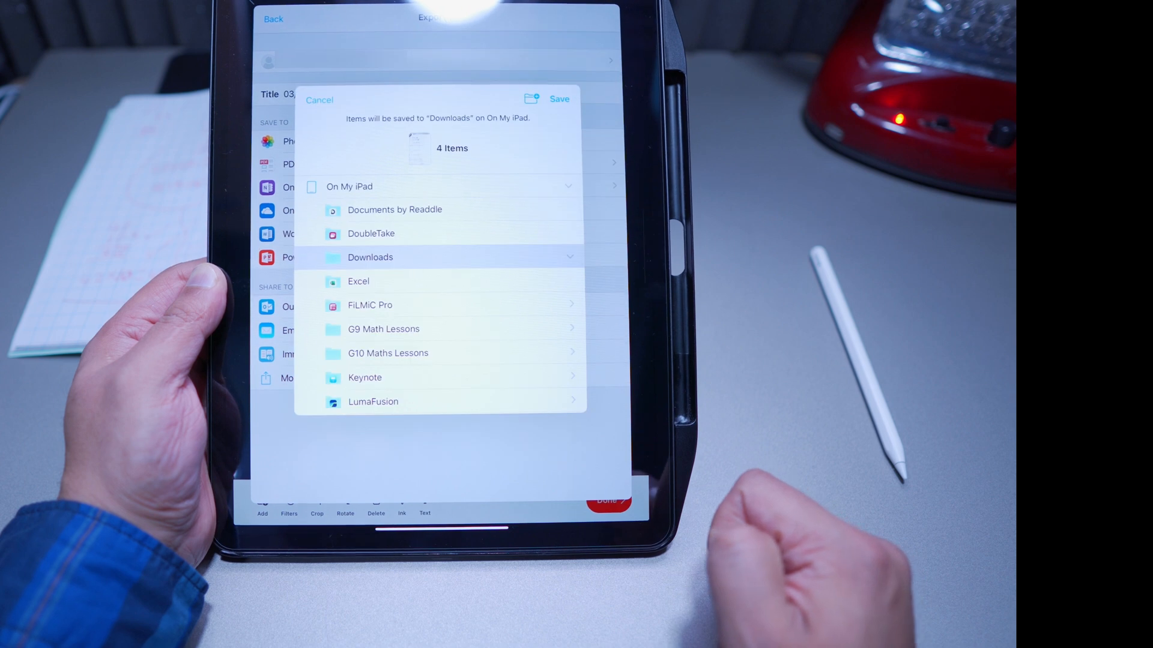